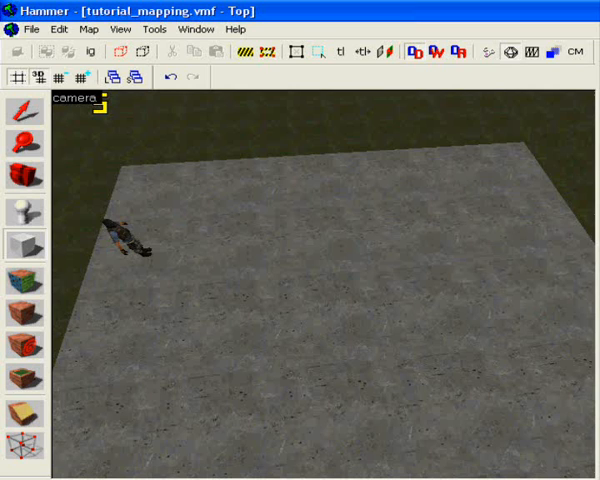
Select the brush and switch its class from func_detail to func_physbox.
{"action": "left_click_drag", "start_coordinate": [210, 195], "coordinate": [485, 375]}
{"action": "type", "text": "func_physbox"}
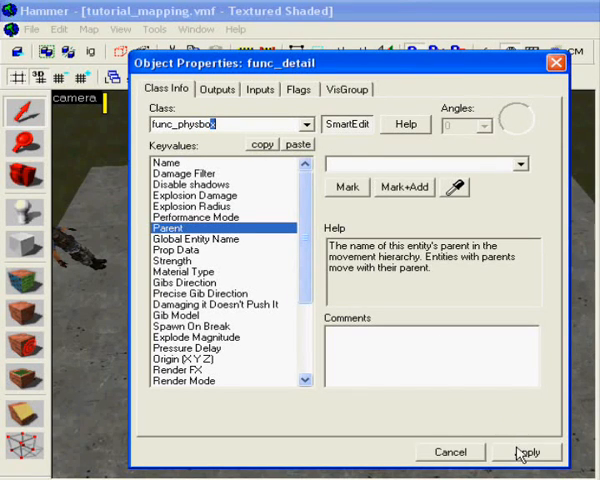
Apply the func_physbox class, name it 'spin', and close its properties.
{"action": "left_click", "coordinate": [170, 162]}
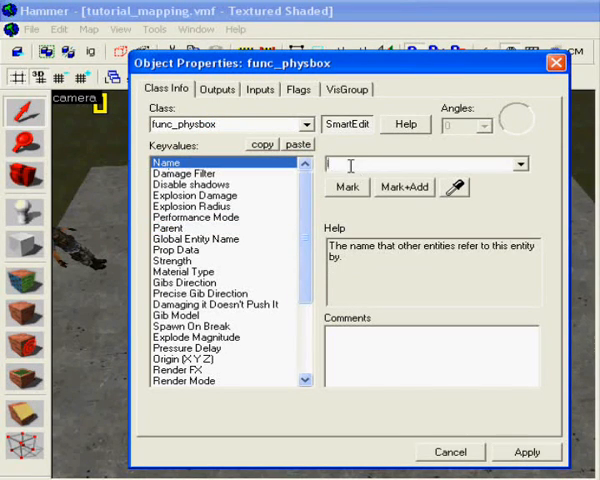
{"action": "type", "text": "spin"}
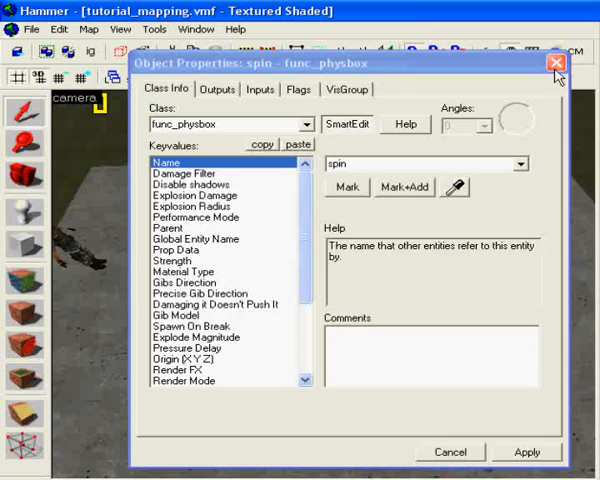
{"action": "left_click", "coordinate": [555, 63]}
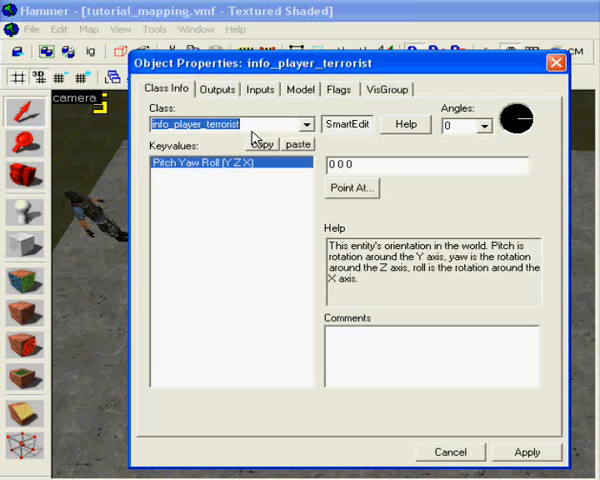
Make the point entity a phys_motor with rotation speed 2 and attached object 'spin'.
{"action": "left_click", "coordinate": [293, 123]}
{"action": "type", "text": "phys_motor"}
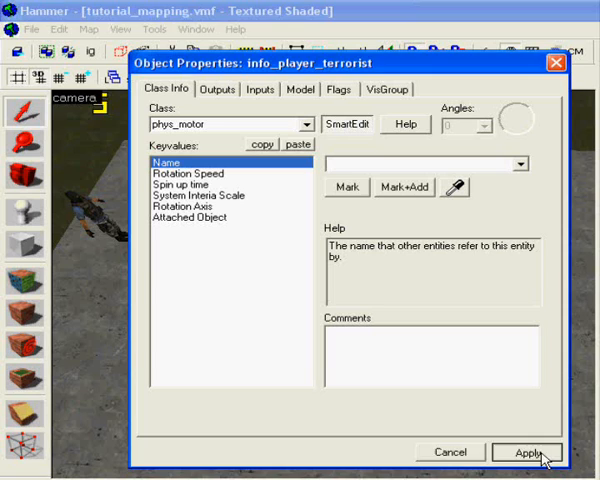
{"action": "left_click", "coordinate": [527, 451]}
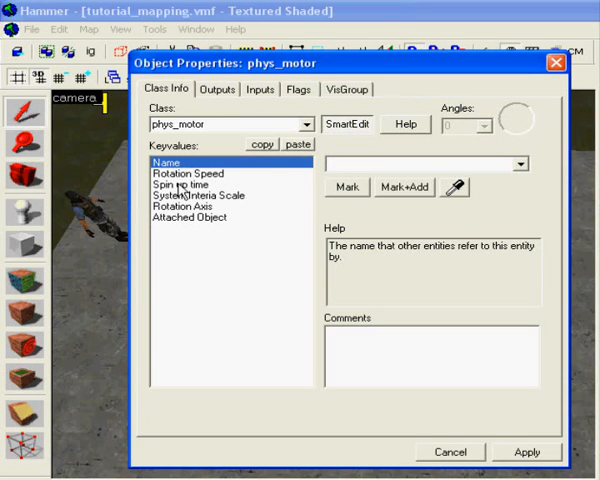
{"action": "left_click", "coordinate": [186, 173]}
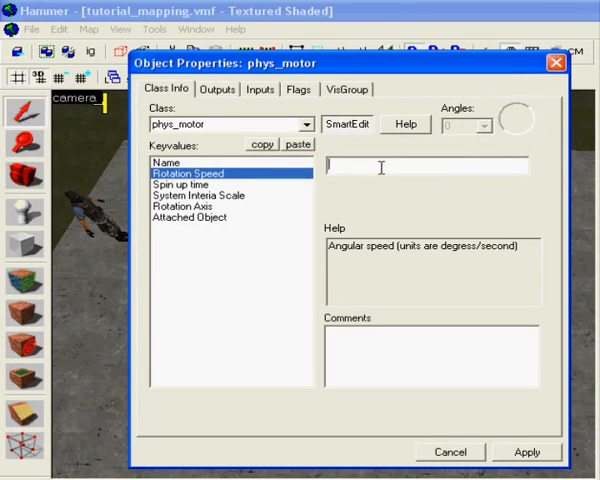
{"action": "type", "text": "2"}
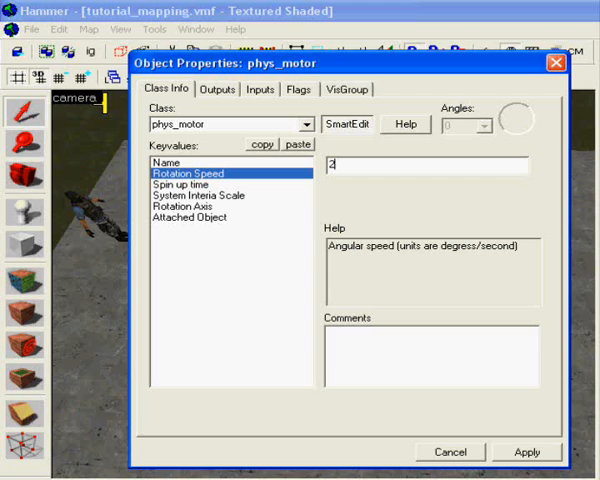
{"action": "left_click", "coordinate": [190, 217]}
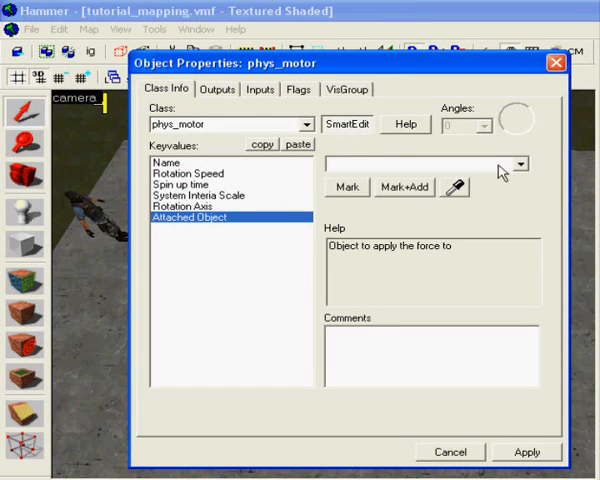
{"action": "type", "text": "spin"}
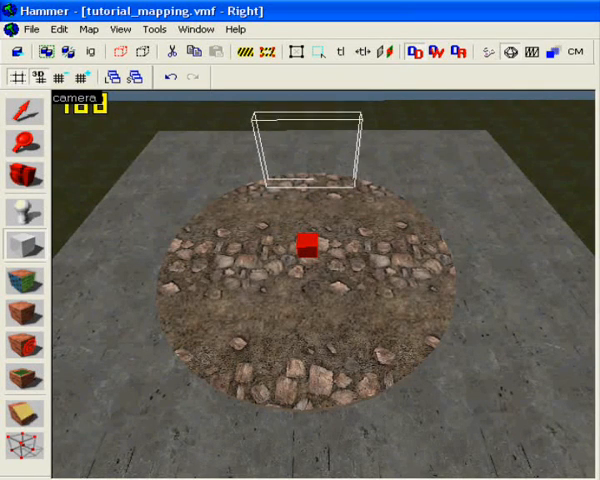
Select the round cobblestone platform brush.
{"action": "left_click", "coordinate": [23, 174]}
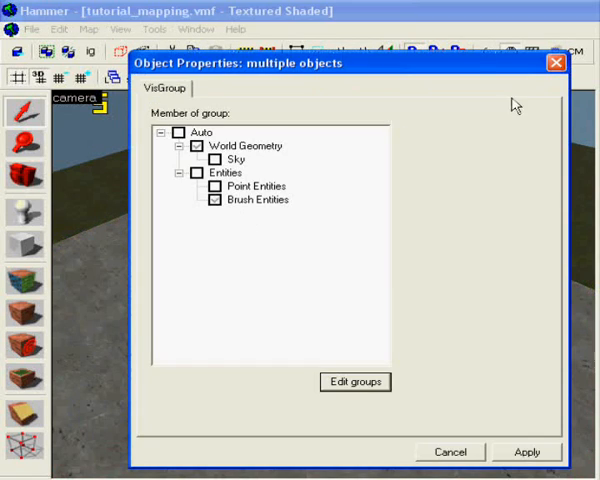
Change the platform's class to func_physbox and begin typing its name 'spn'.
{"action": "left_click", "coordinate": [166, 89]}
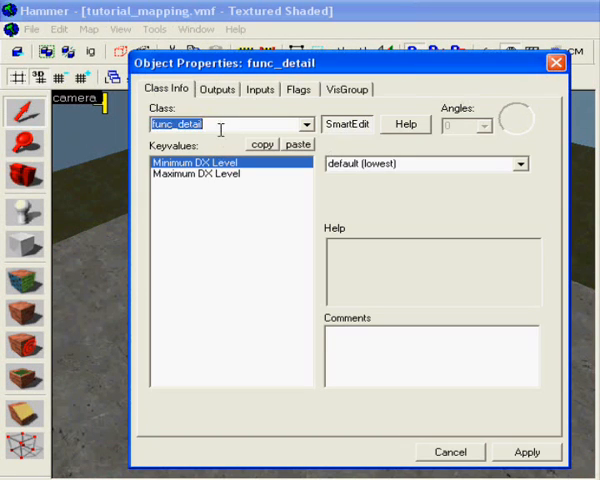
{"action": "left_click", "coordinate": [348, 124]}
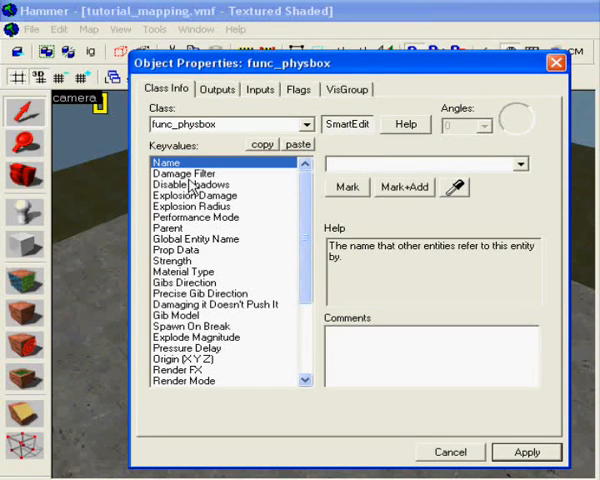
{"action": "mouse_move", "coordinate": [398, 172]}
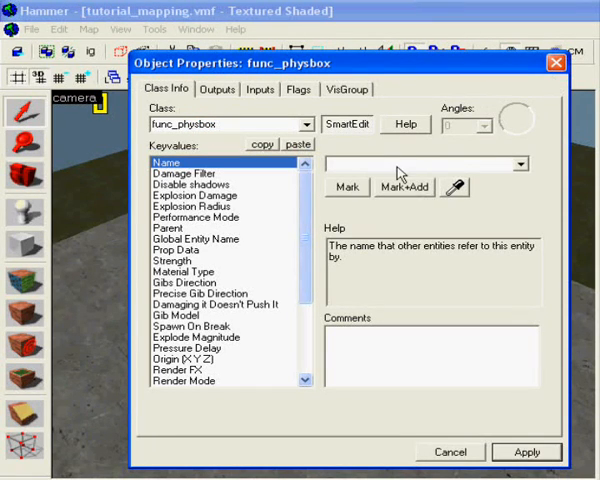
{"action": "type", "text": "spn"}
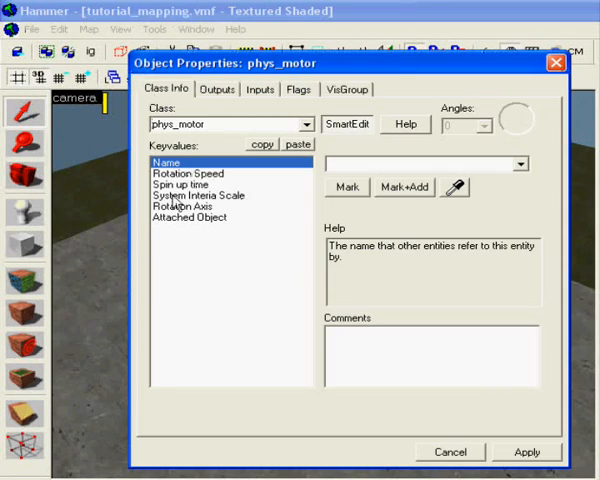
Confirm the phys_motor's attached object is 'spin', then apply and close.
{"action": "left_click", "coordinate": [190, 217]}
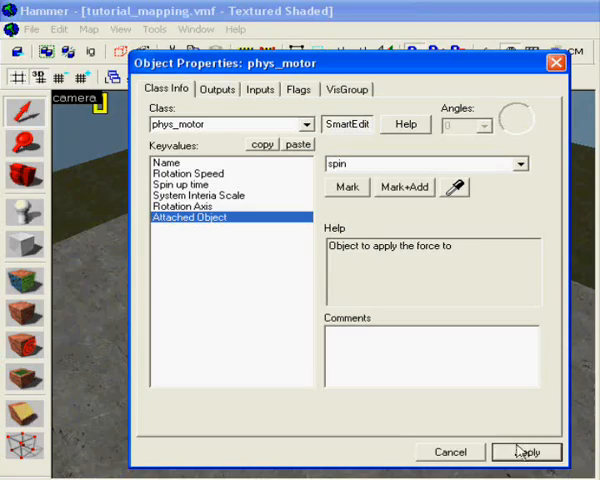
{"action": "left_click", "coordinate": [526, 452]}
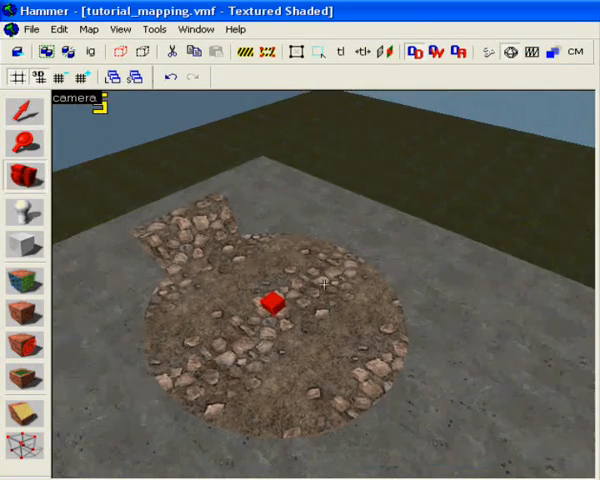